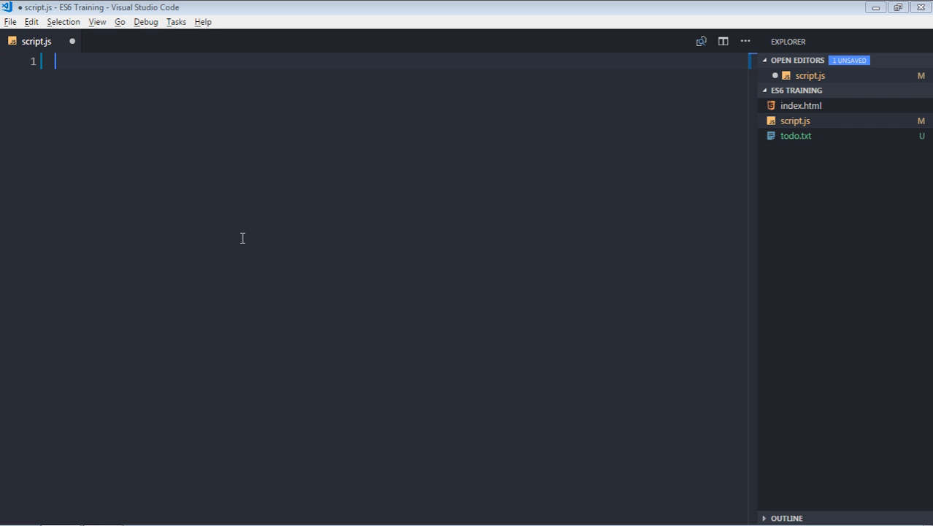
Declare let weakmap = new WeakMap(); and call weakmap.set(2, {name: 'Peter'})
{"action": "type", "text": "let weakmap"}
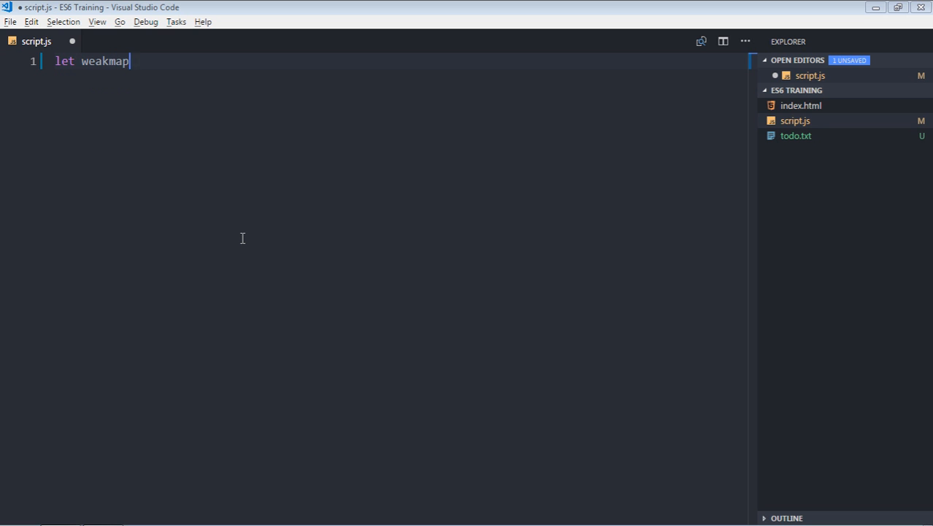
{"action": "type", "text": "= new WeakMap();"}
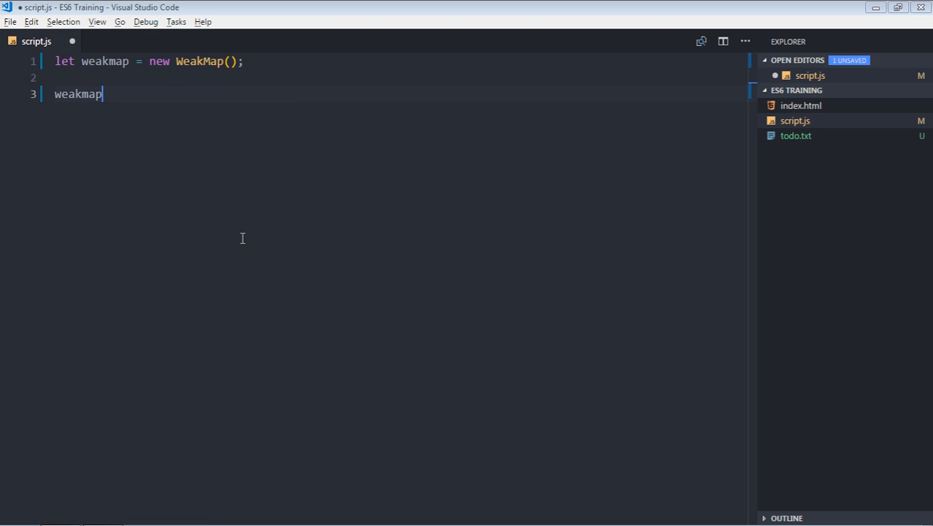
{"action": "type", "text": ".set("}
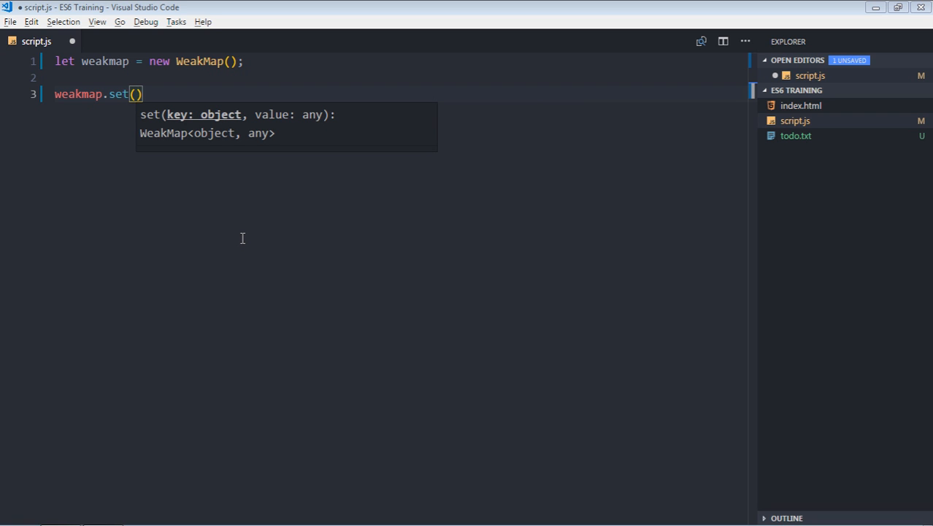
{"action": "key", "text": "ctrl+s"}
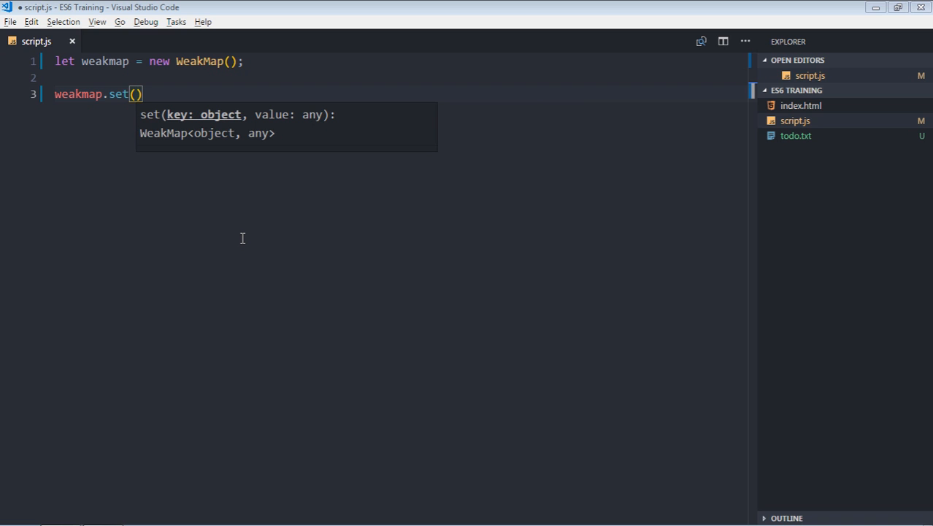
{"action": "type", "text": "2"}
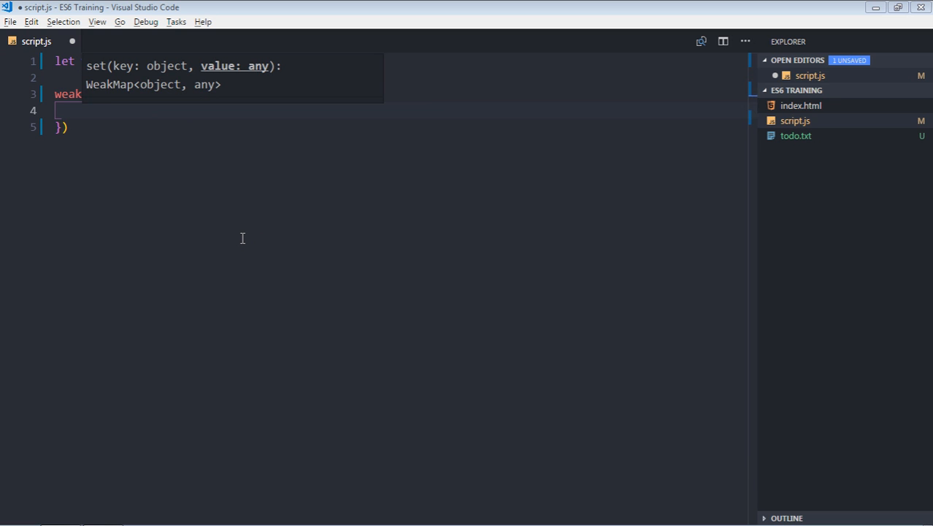
{"action": "type", "text": "name: 'Peter"}
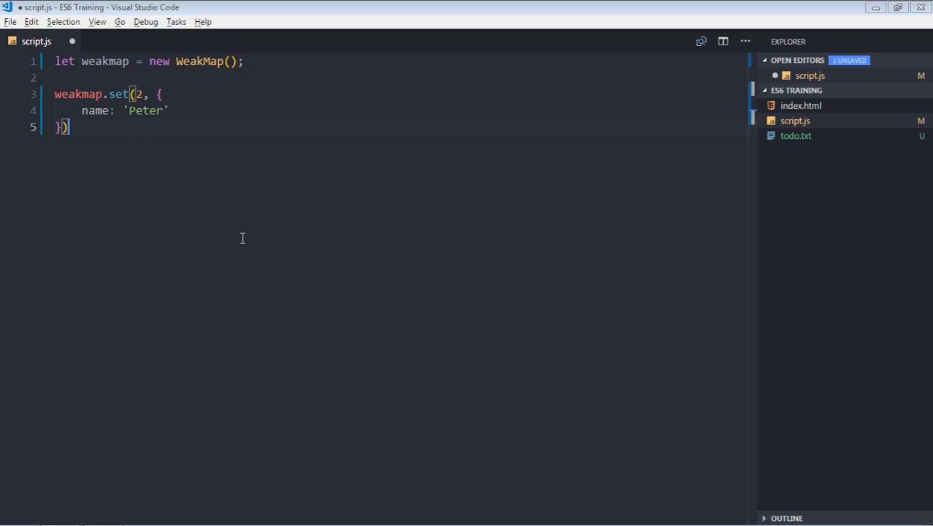
Log weakmap.get(2) to the console and leave a blank line above the set call
{"action": "type", "text": "console.log("}
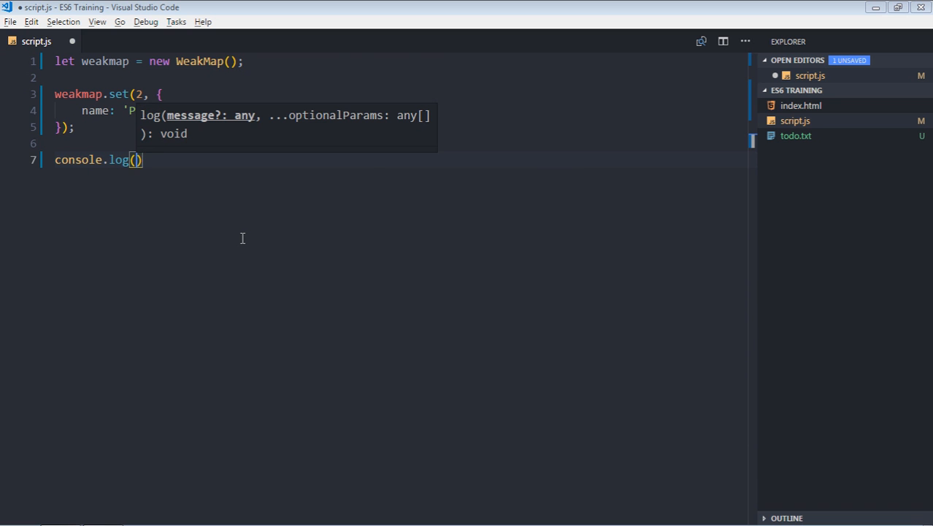
{"action": "type", "text": "weakmap.get("}
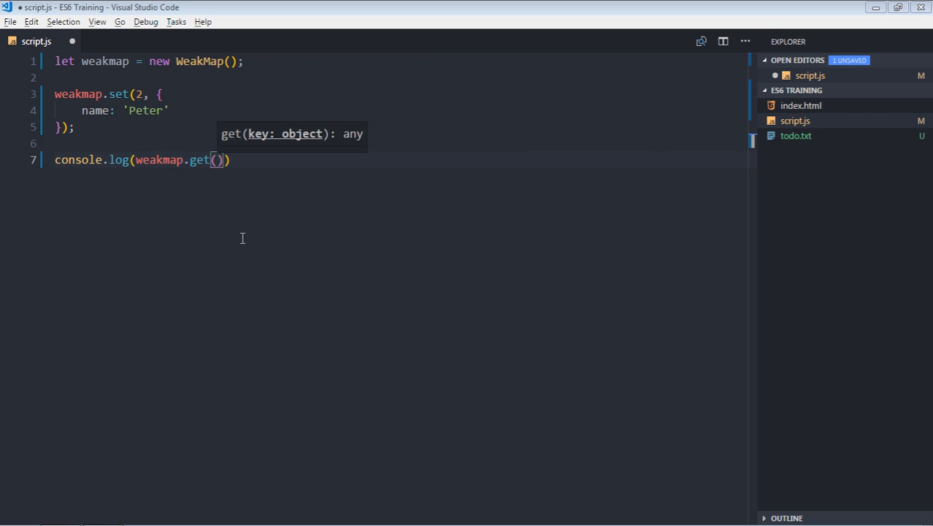
{"action": "type", "text": "2;"}
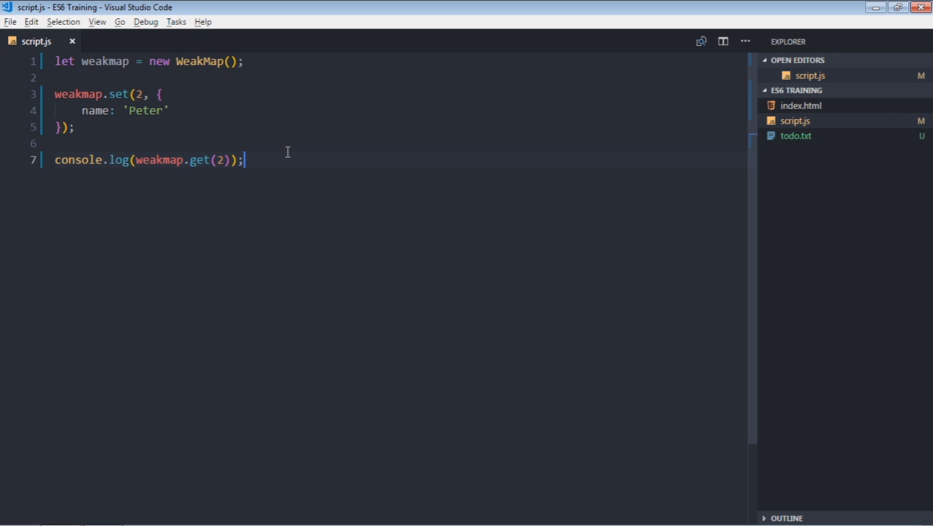
{"action": "key", "text": "enter"}
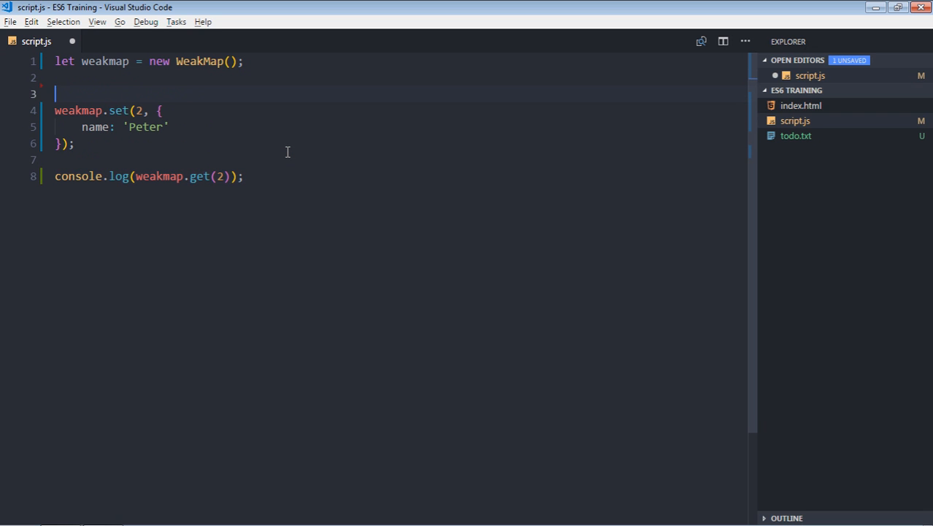
Declare let x = {}; and use x as the key in the weakmap.set call
{"action": "type", "text": "let x"}
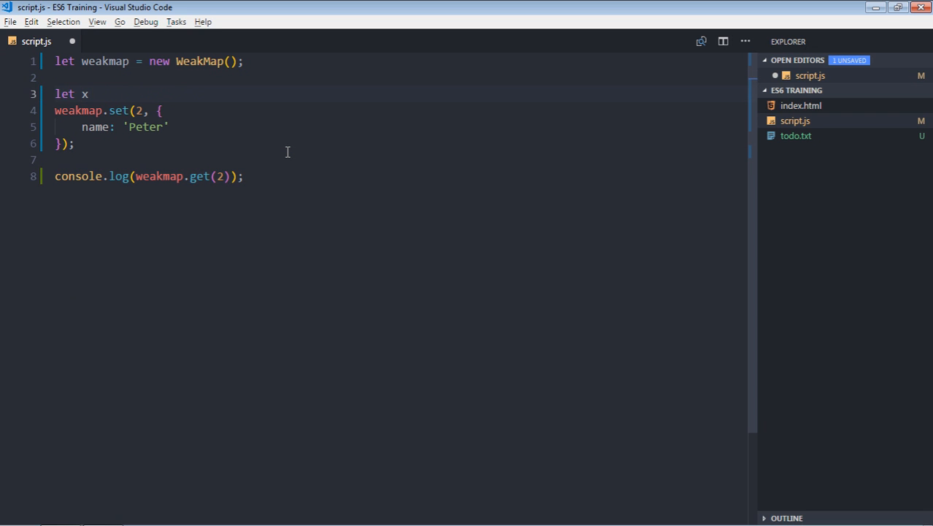
{"action": "type", "text": "= {};"}
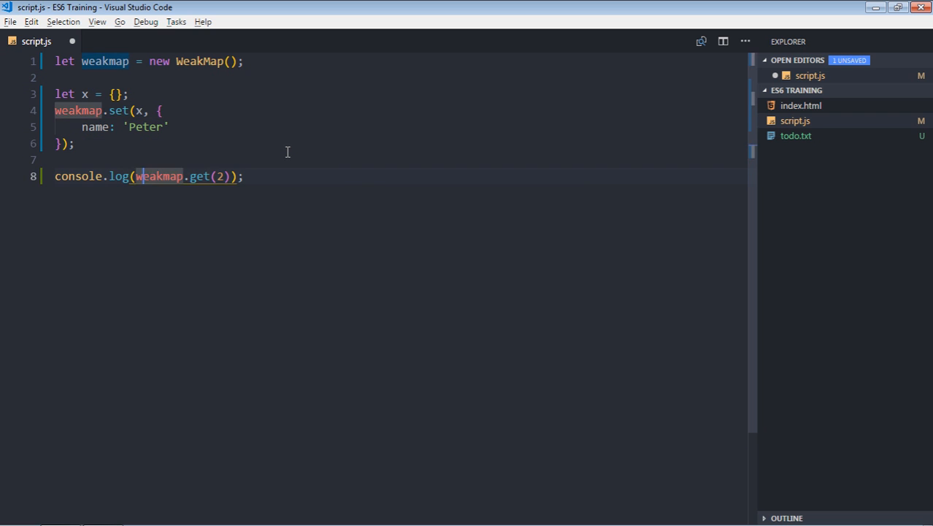
{"action": "type", "text": "x"}
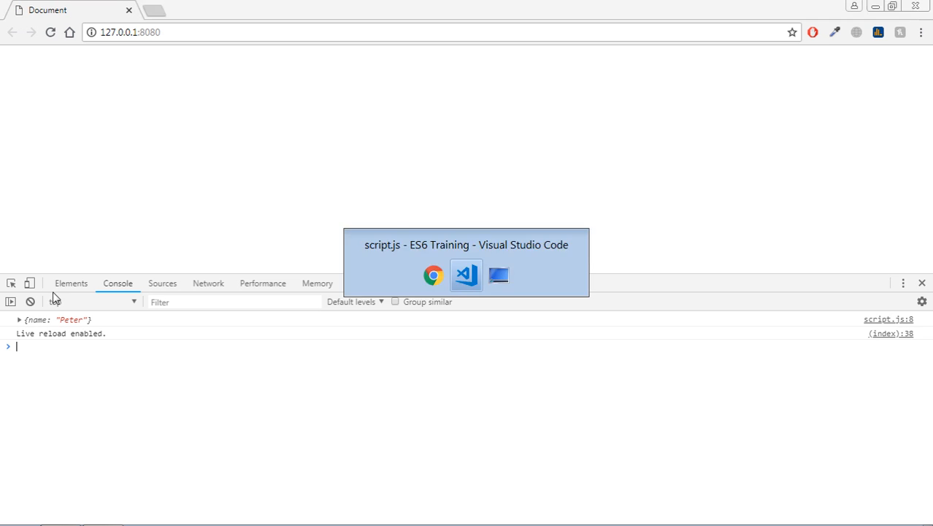
Check the logged {name: "Peter"} object in the Chrome DevTools console
{"action": "left_click", "coordinate": [466, 274]}
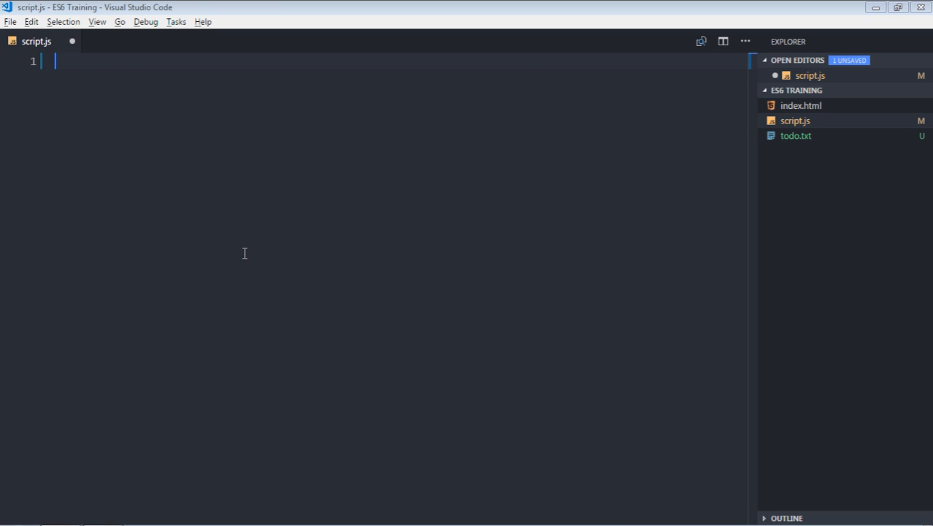
Declare let a1 = { x : 1 }; and let a2 = { y : 2 }; in script.js
{"action": "type", "text": "let a1"}
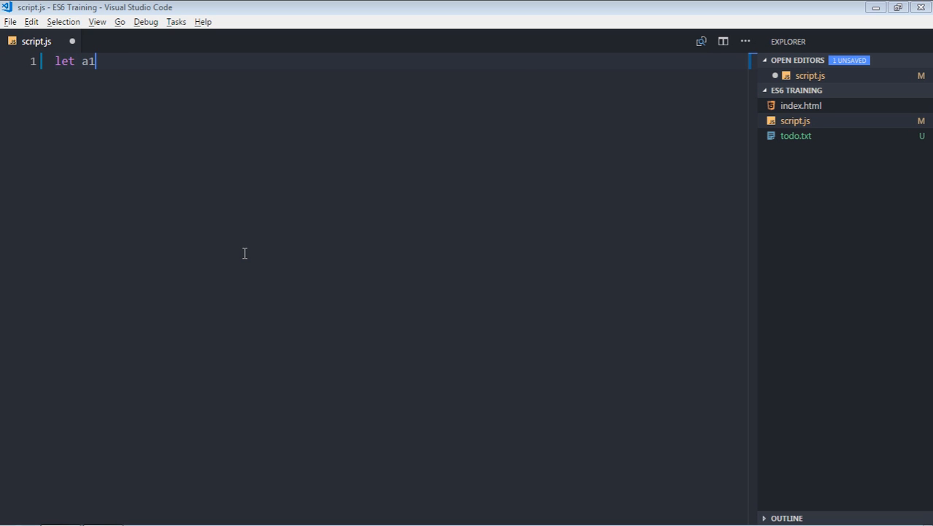
{"action": "type", "text": "= {}"}
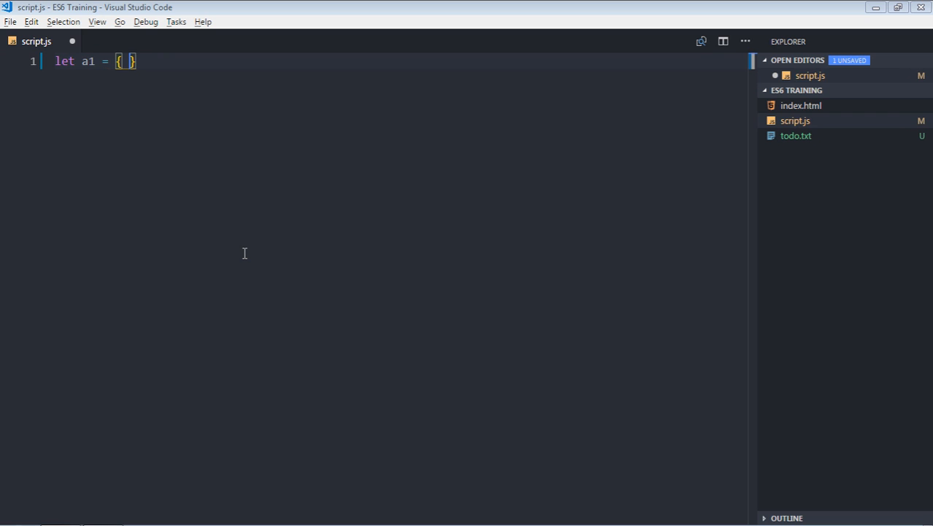
{"action": "type", "text": "x : 1"}
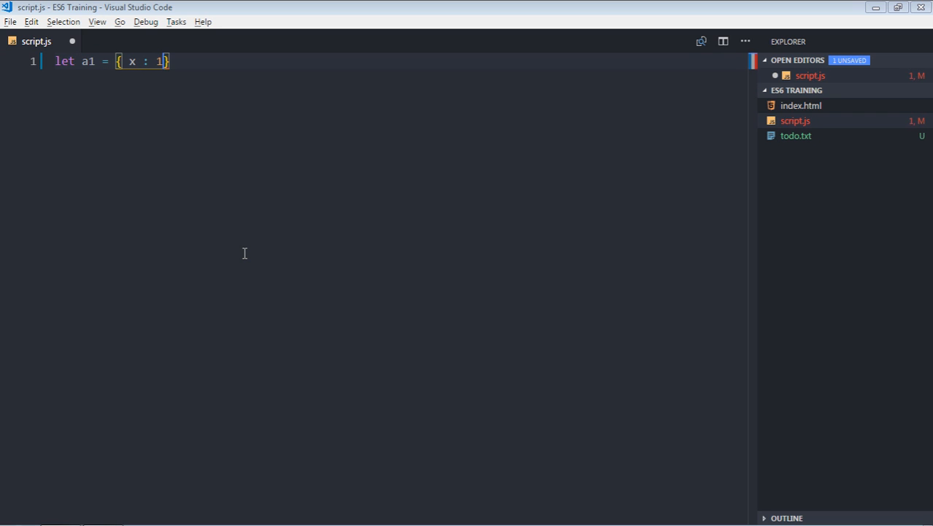
{"action": "type", "text": ";"}
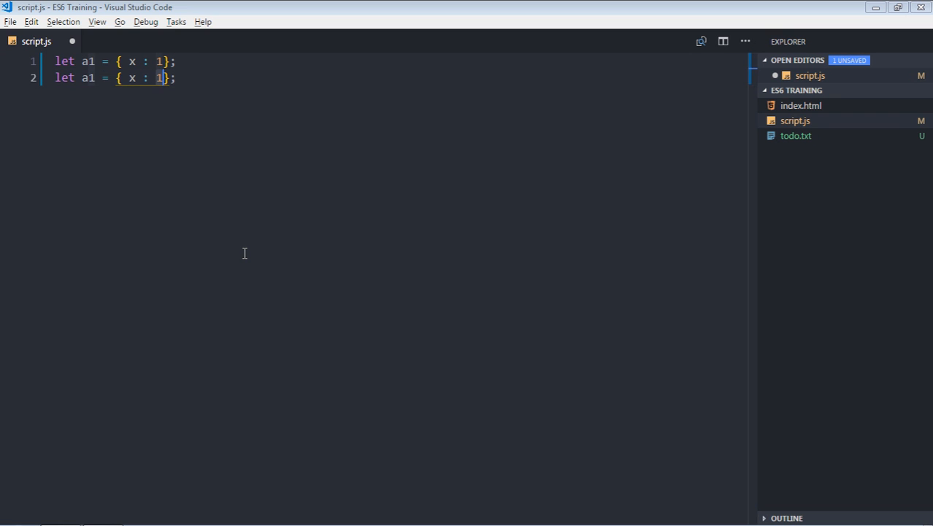
{"action": "type", "text": "2"}
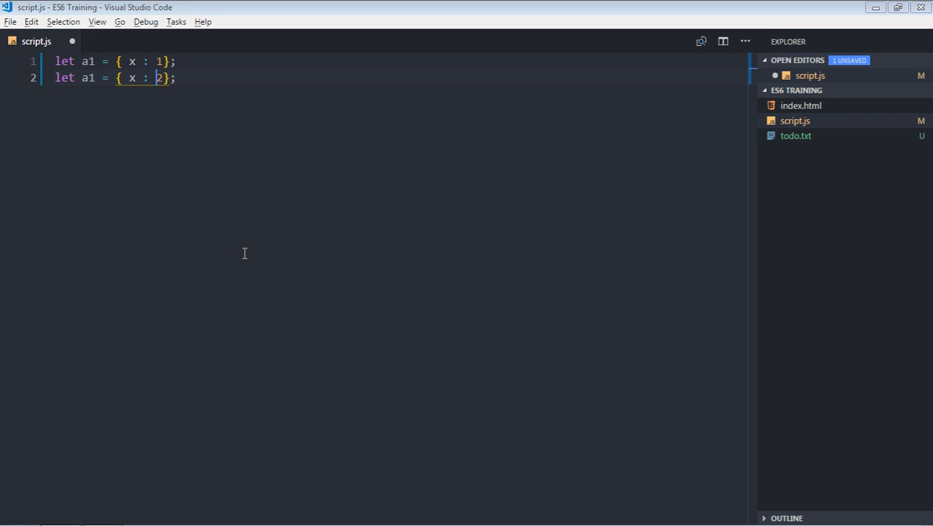
{"action": "type", "text": "y"}
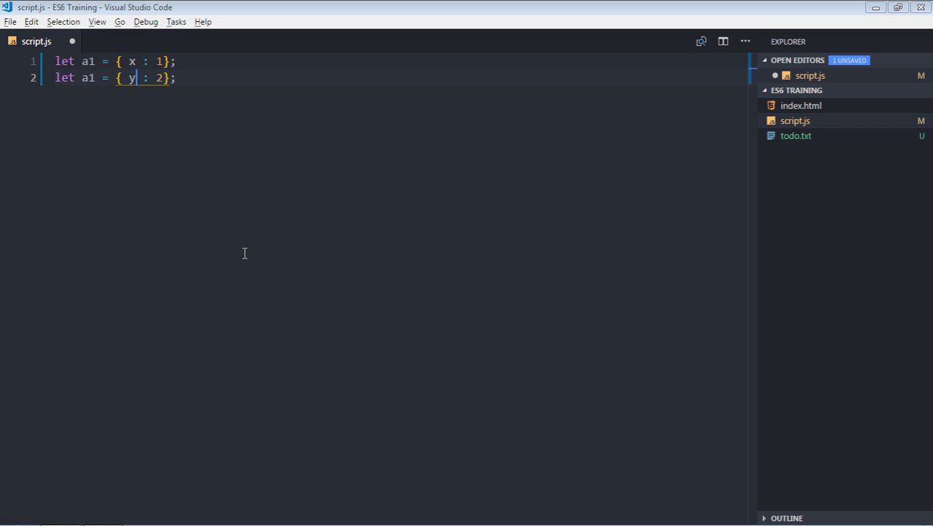
{"action": "type", "text": "2"}
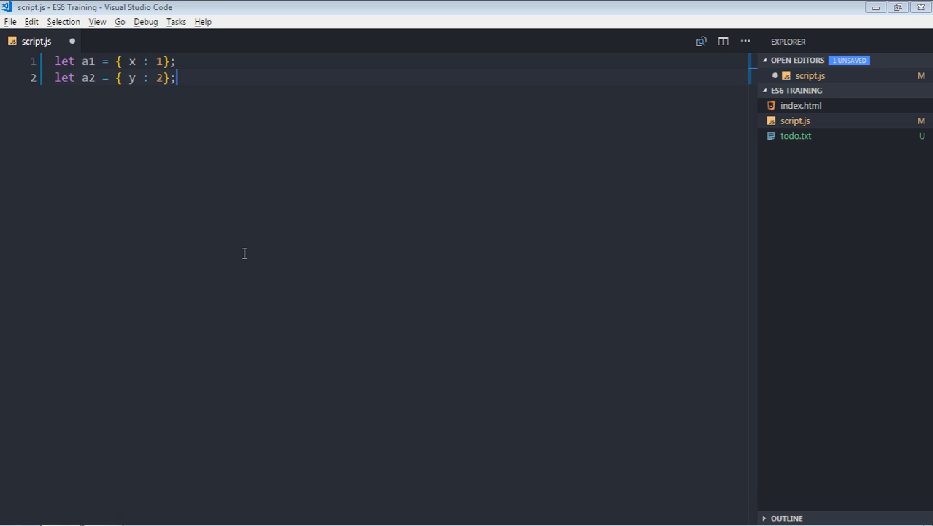
{"action": "key", "text": "Enter"}
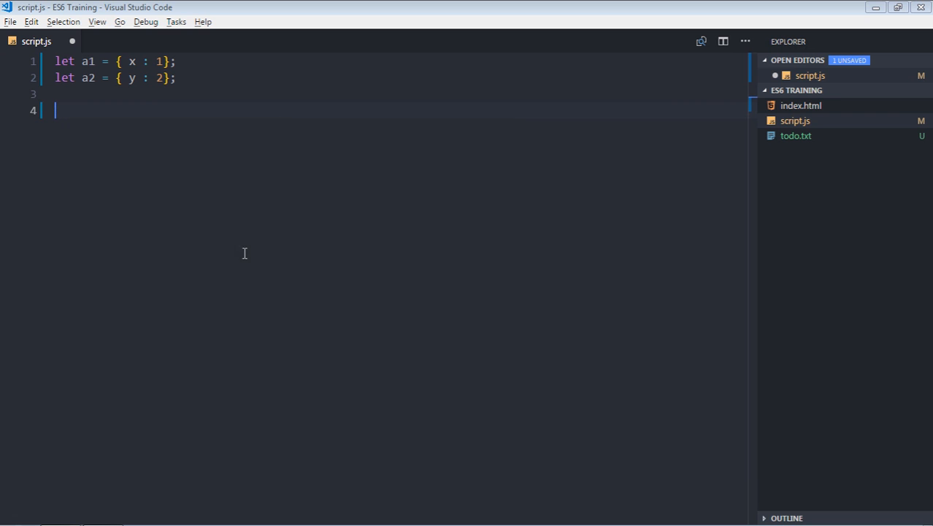
Declare a new Map and a new WeakMap as map and weakmap
{"action": "type", "text": "let"}
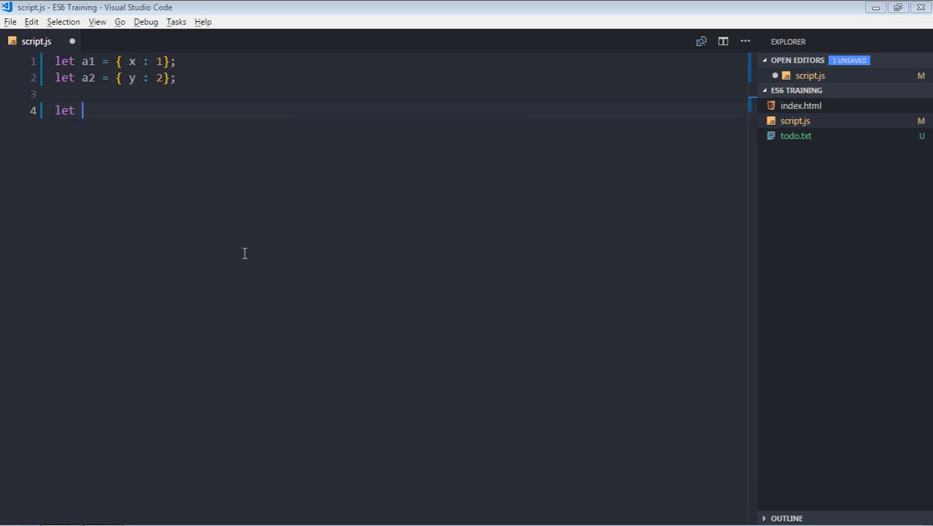
{"action": "type", "text": "c1 ="}
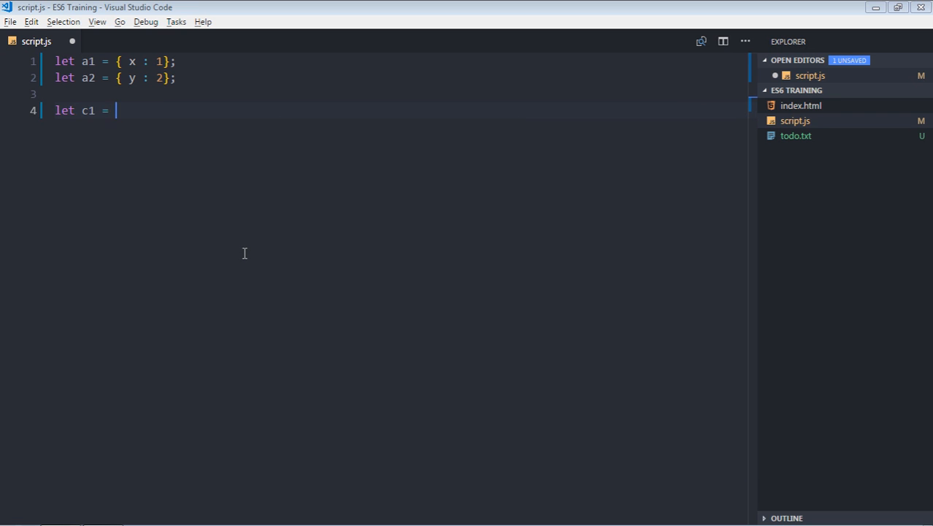
{"action": "type", "text": "new Map();"}
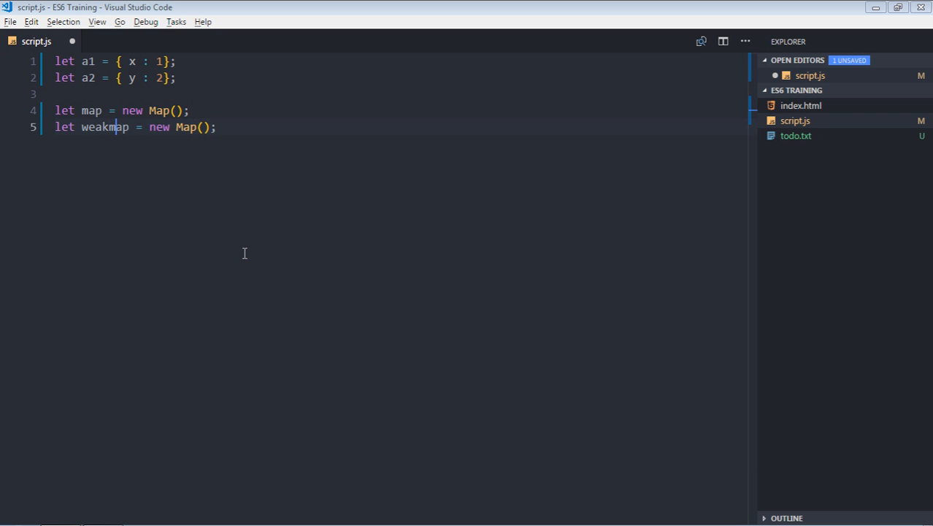
{"action": "type", "text": "Weak"}
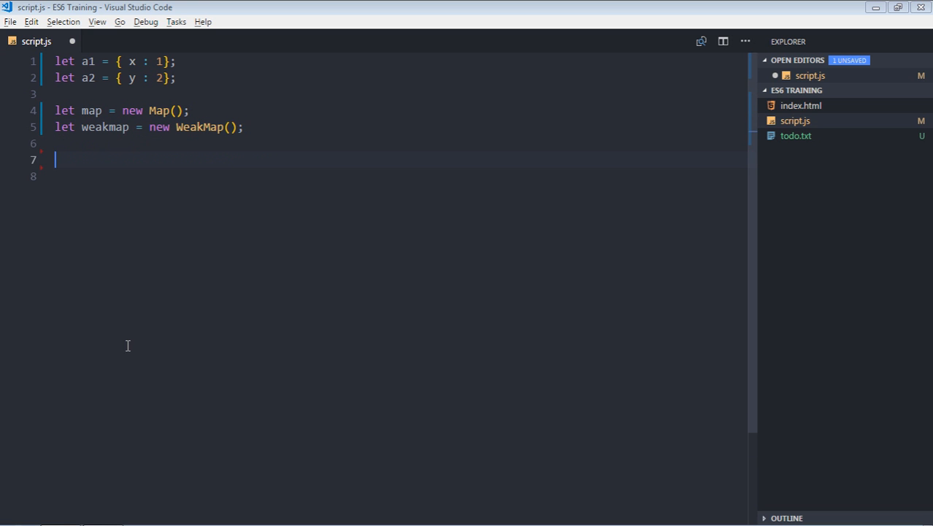
Store a1 with map.set(a1, 'a1') and a2 with weakmap.set(a2, 'a2')
{"action": "type", "text": "map"}
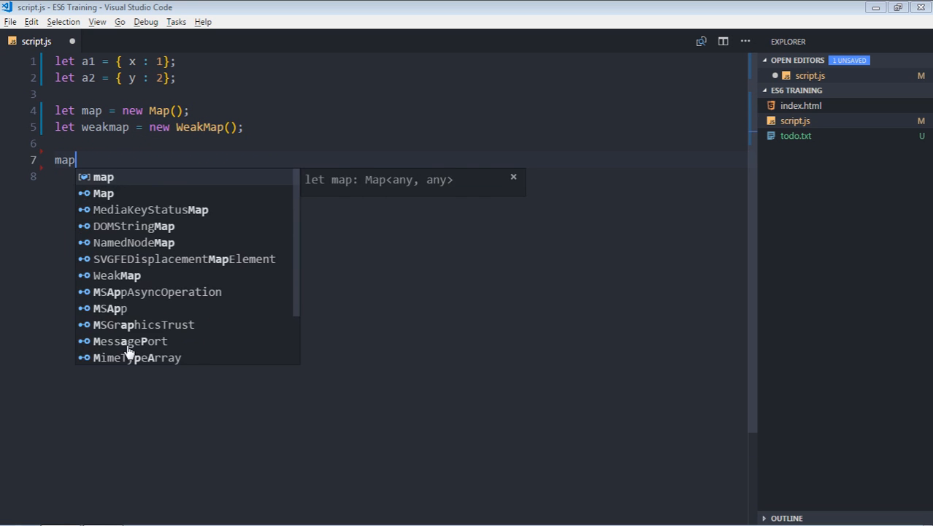
{"action": "type", "text": ".set"}
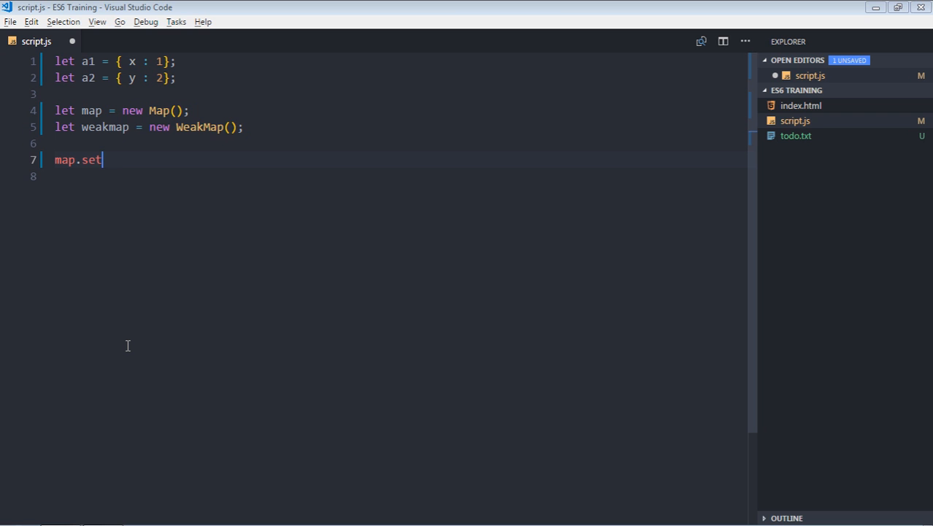
{"action": "type", "text": "(a1"}
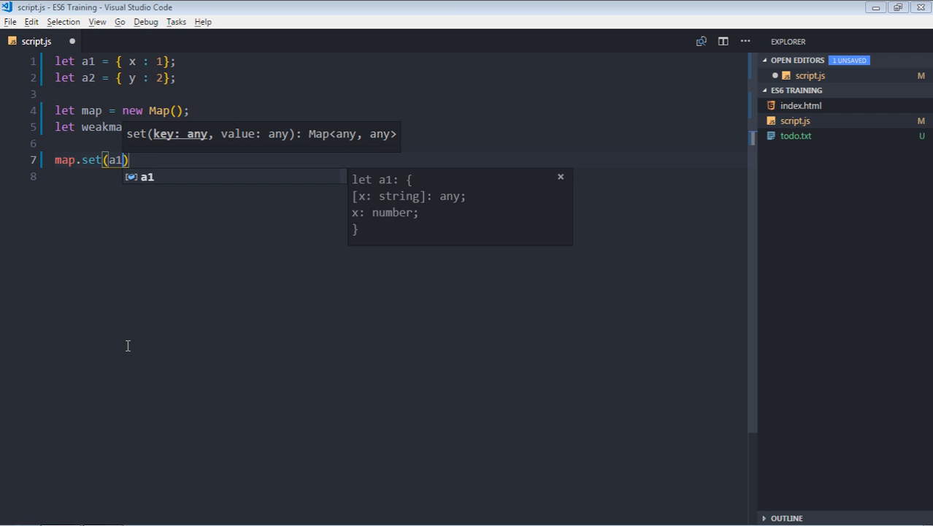
{"action": "type", "text": ", ''"}
{"action": "left_click", "coordinate": [397, 176]}
{"action": "type", "text": "weakmap.set(a2, 'a2');"}
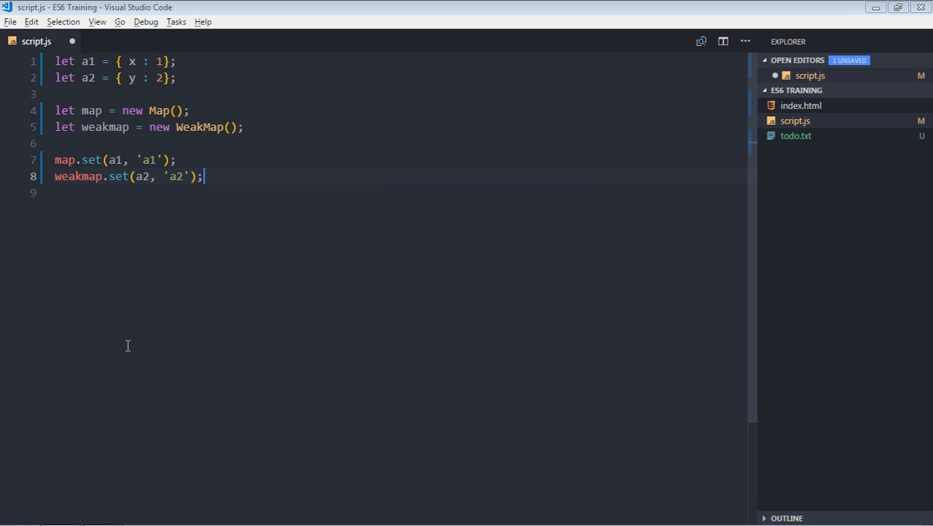
{"action": "key", "text": "Enter"}
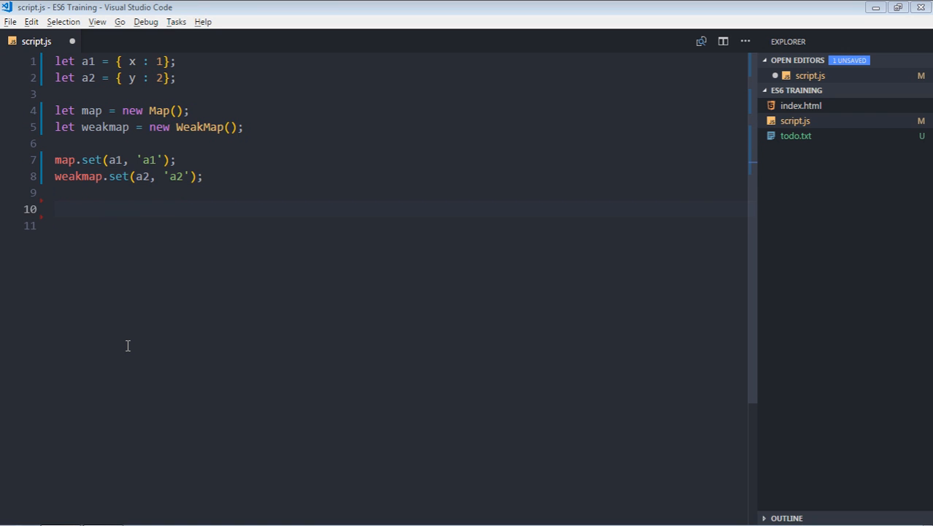
Write a for-of loop over map that destructures [key, value] and logs both
{"action": "key", "text": "ctrl+s"}
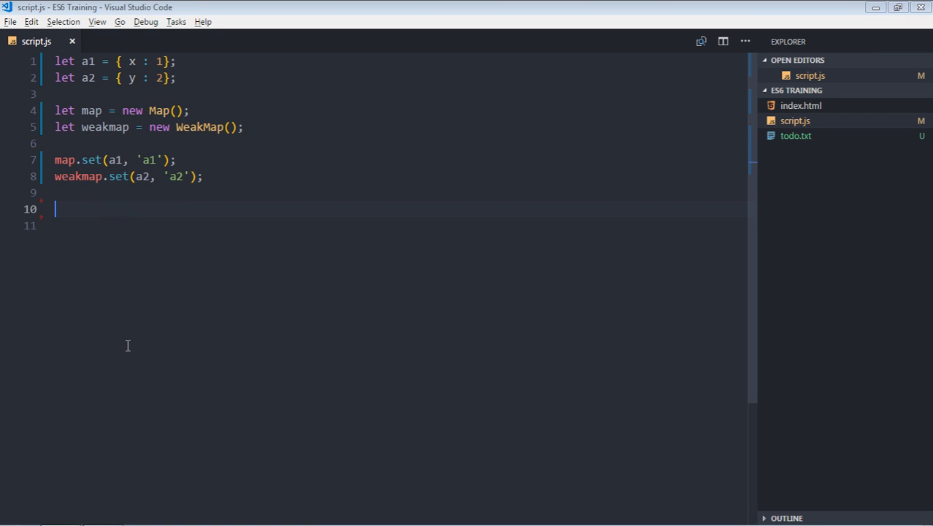
{"action": "type", "text": "for("}
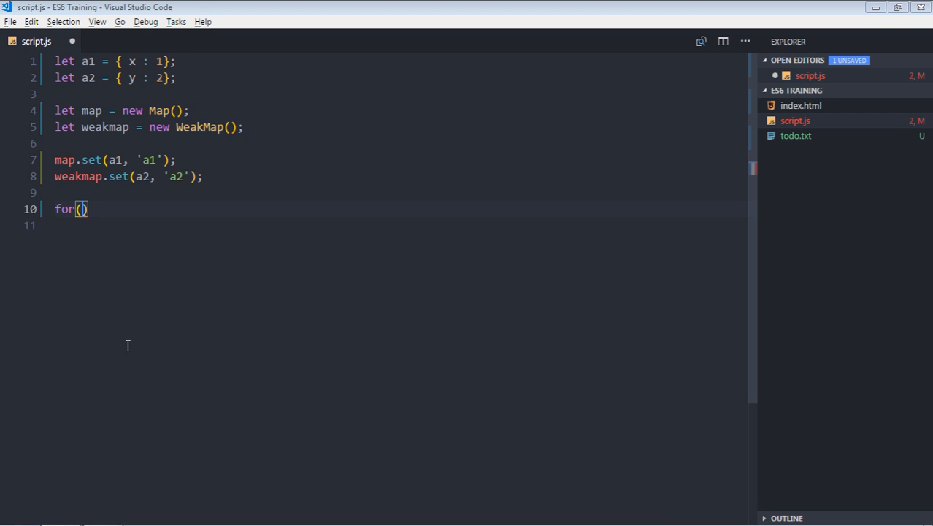
{"action": "type", "text": "let [key]"}
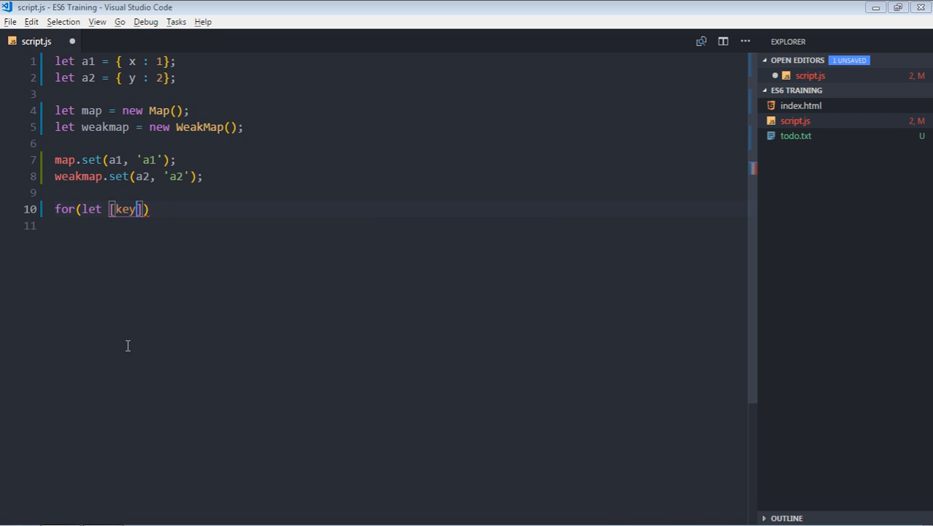
{"action": "type", "text": ", value"}
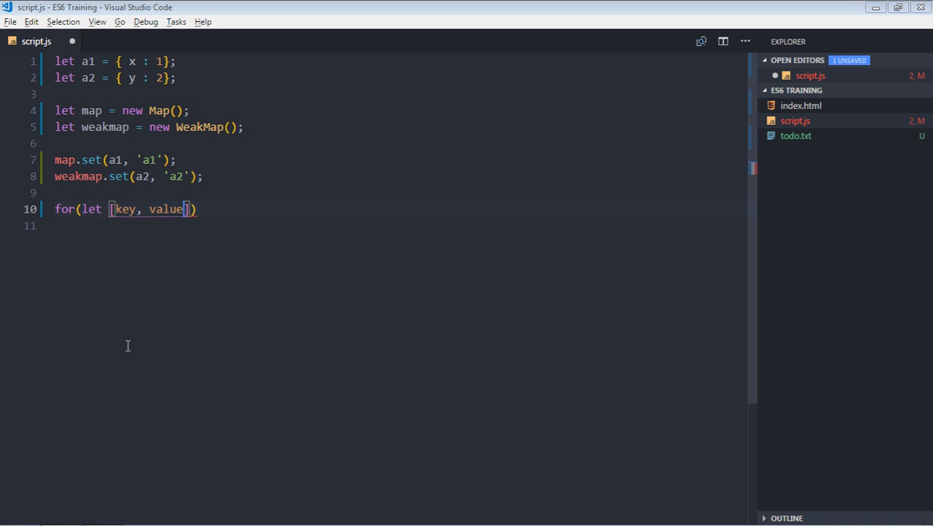
{"action": "type", "text": "of map"}
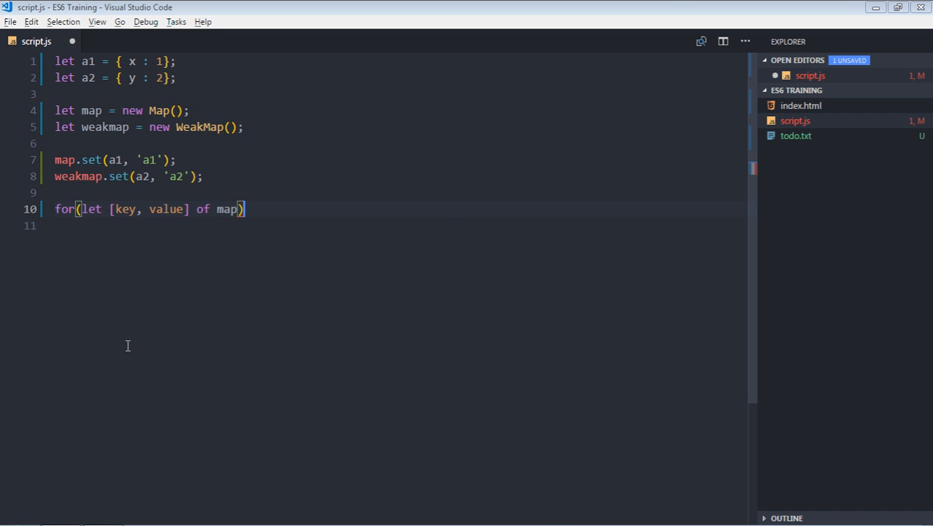
{"action": "type", "text": "{"}
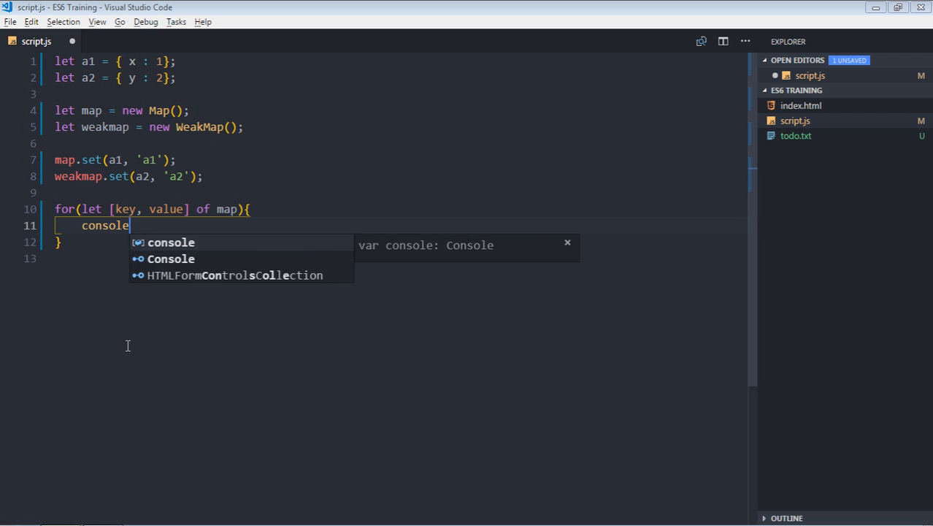
{"action": "type", "text": ".log"}
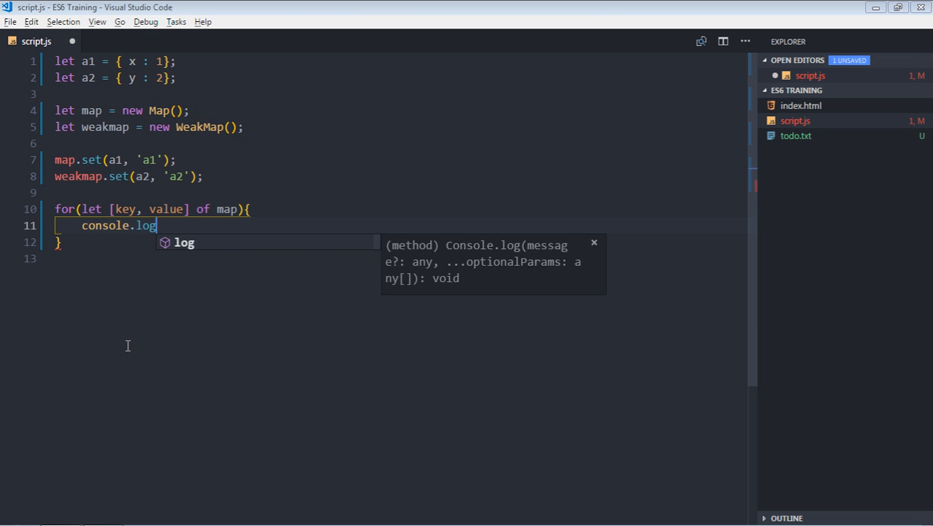
{"action": "type", "text": "(key, value);"}
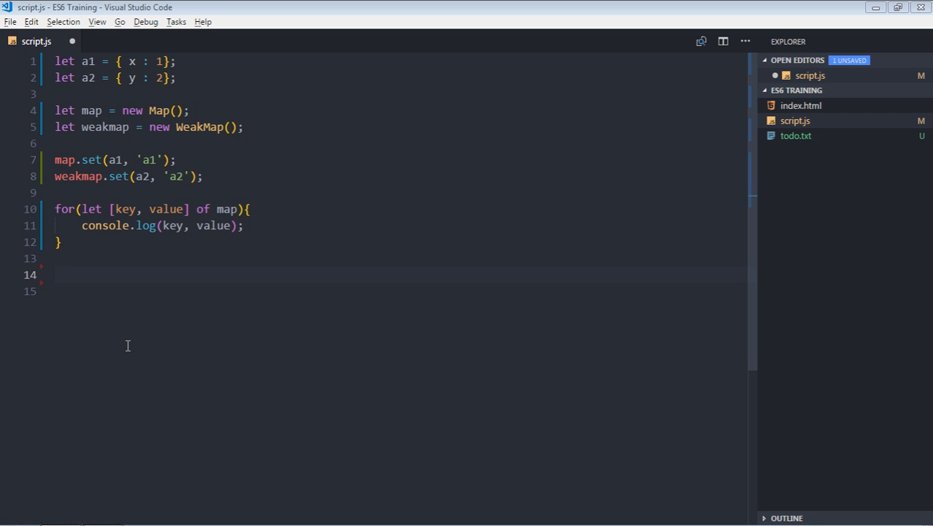
Add console.log(weakmap.get(a2)); after the for-of loop
{"action": "type", "text": "console.log(w"}
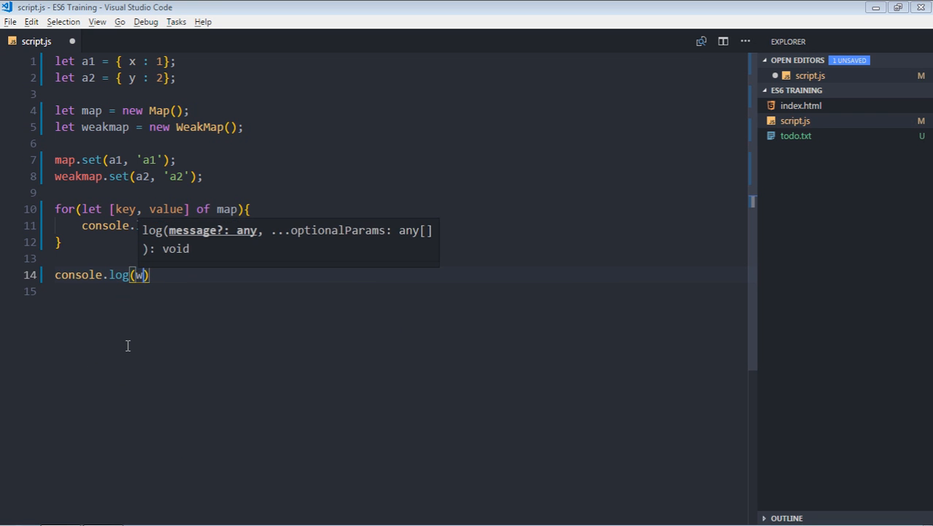
{"action": "type", "text": "eakmap.get"}
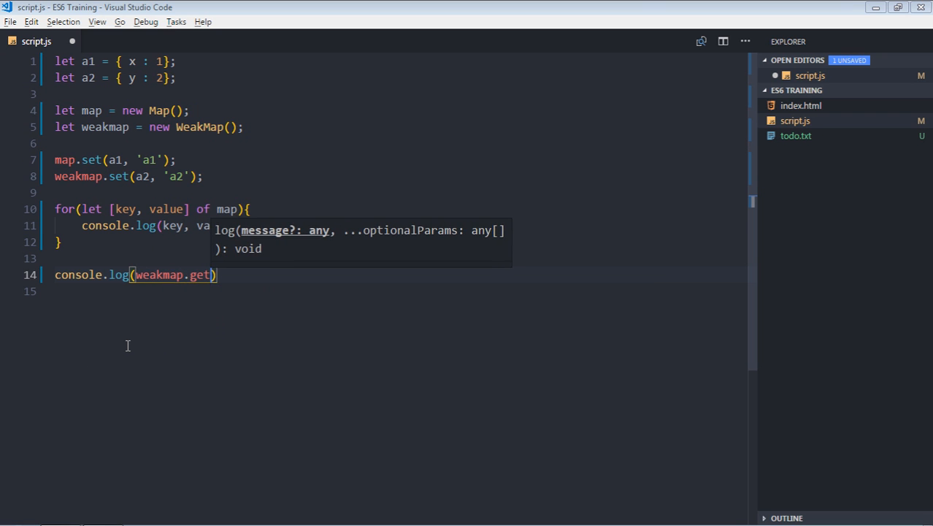
{"action": "type", "text": "("}
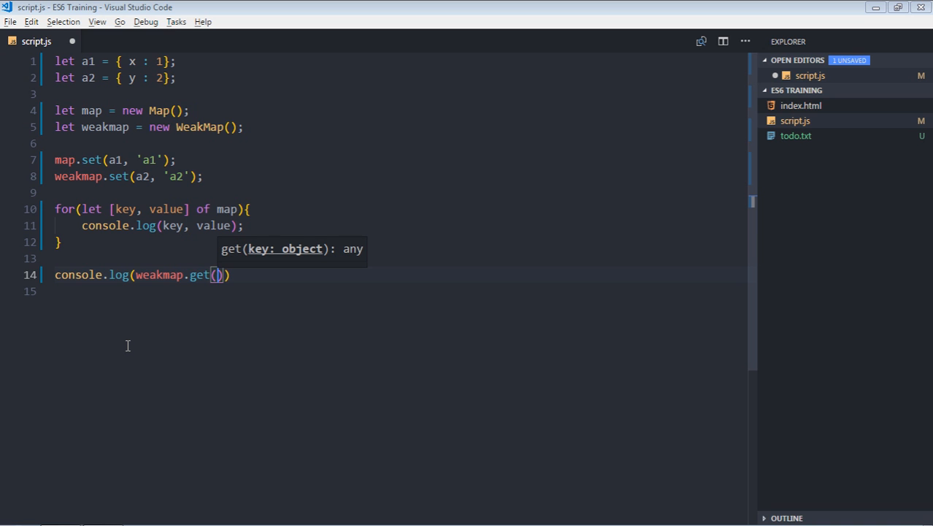
{"action": "type", "text": "a2"}
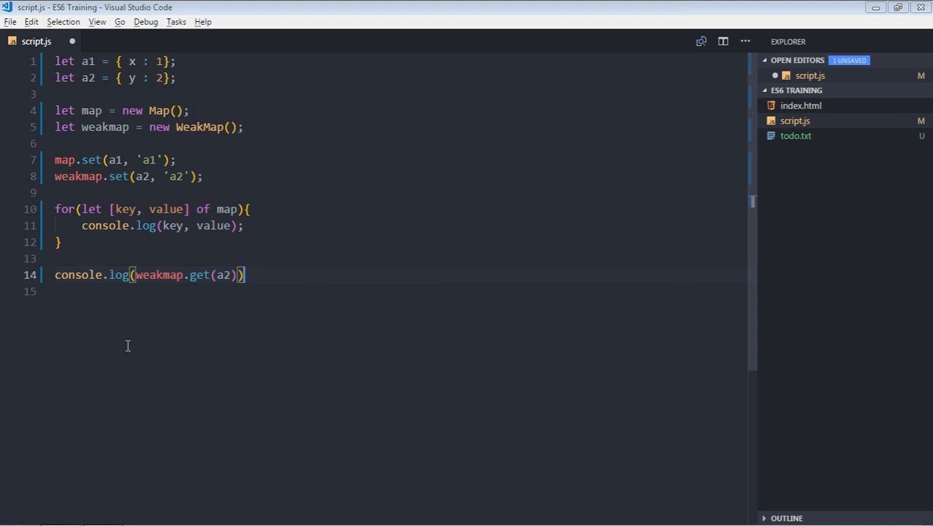
{"action": "type", "text": ";"}
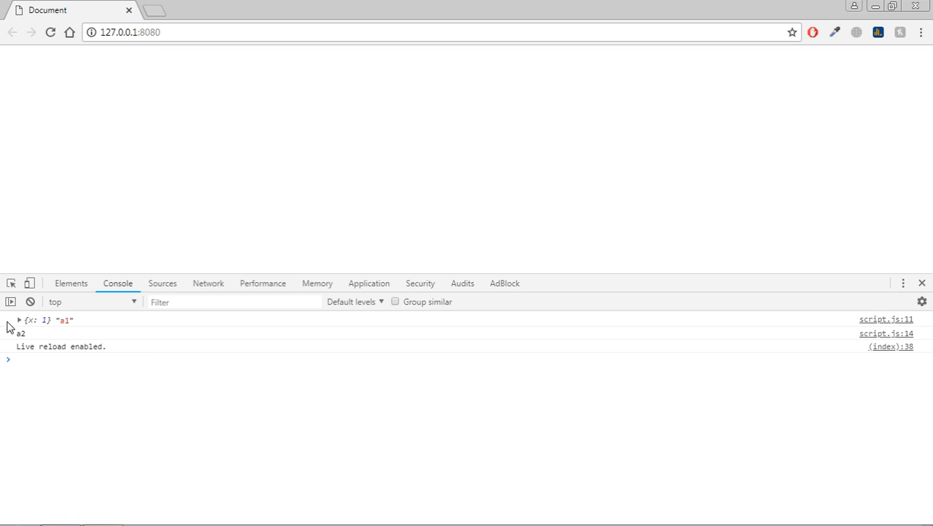
{"action": "mouse_move", "coordinate": [26, 342]}
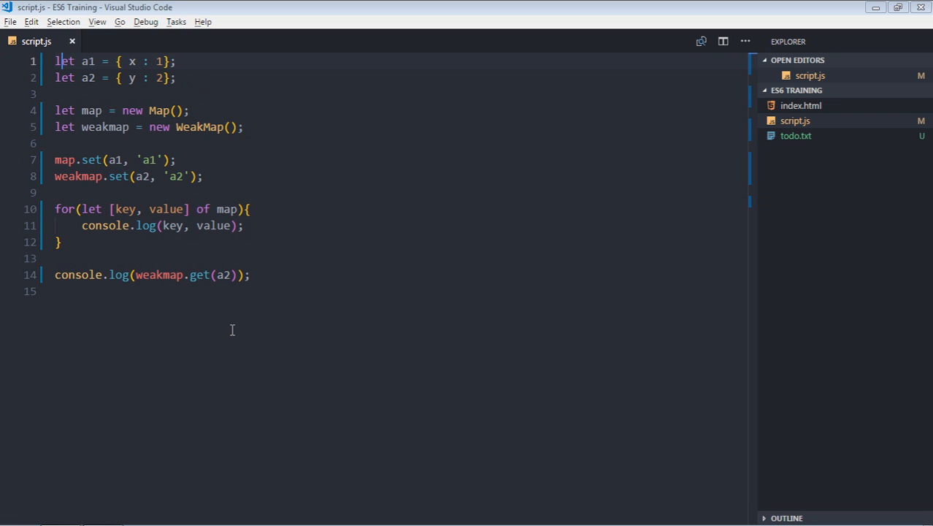
Insert a1 = null; between the set calls and the for-of loop
{"action": "double_click", "coordinate": [89, 61]}
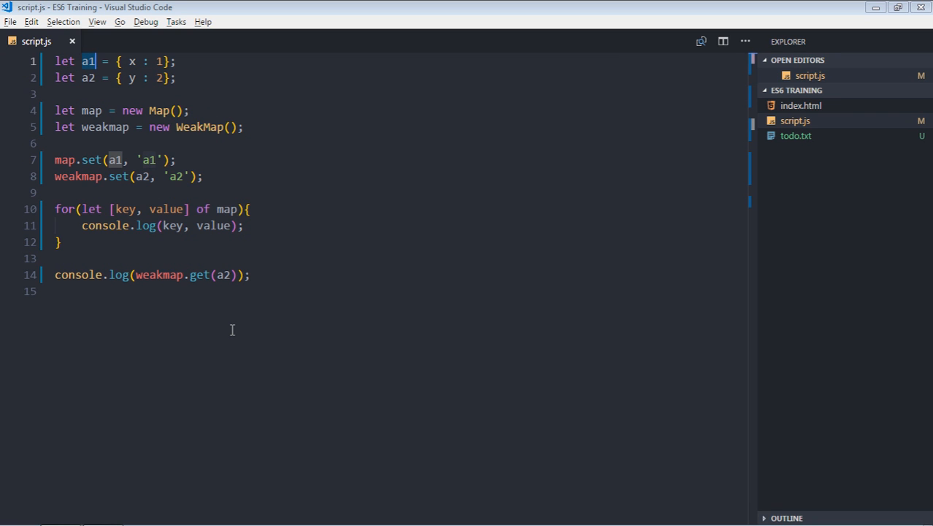
{"action": "left_click", "coordinate": [95, 175]}
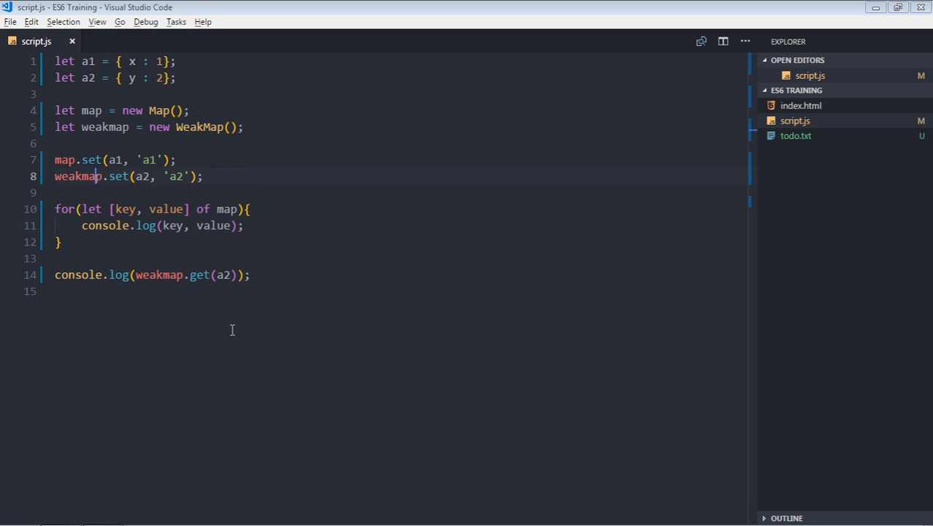
{"action": "key", "text": "Enter"}
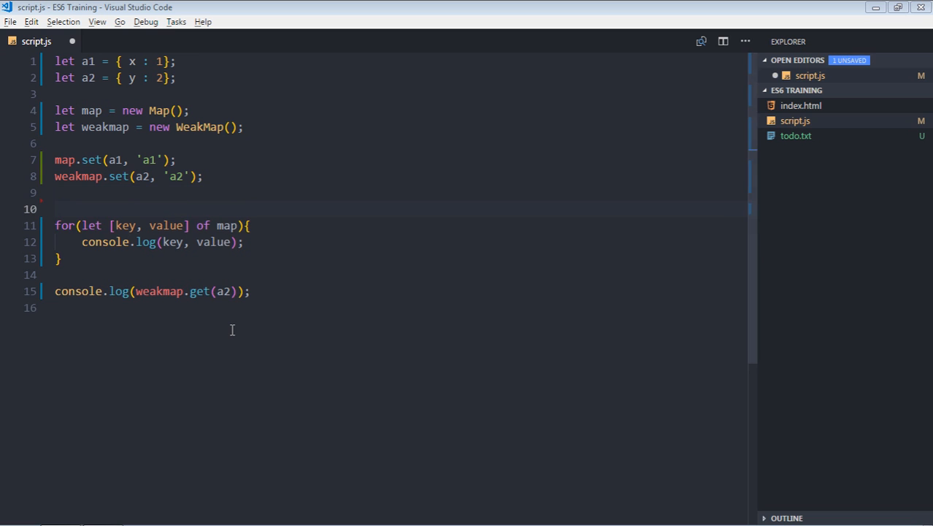
{"action": "type", "text": "a1"}
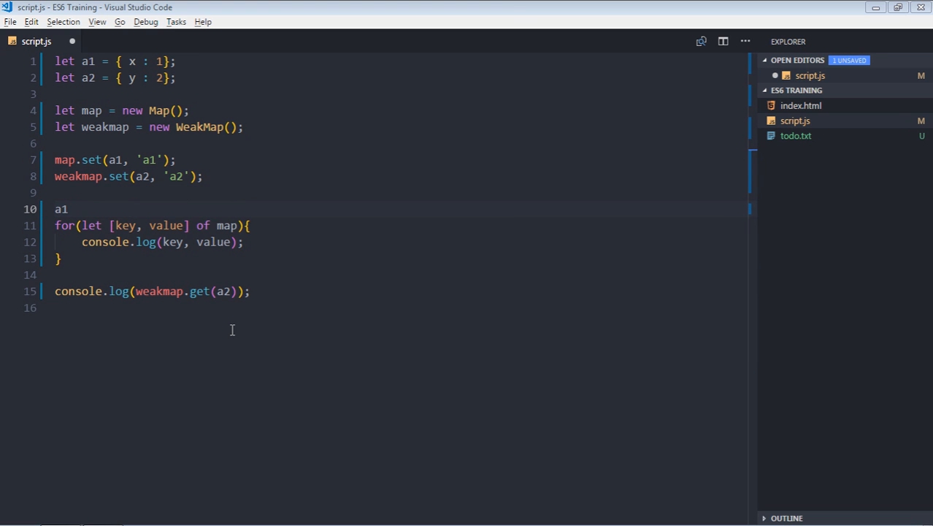
{"action": "type", "text": "= null;"}
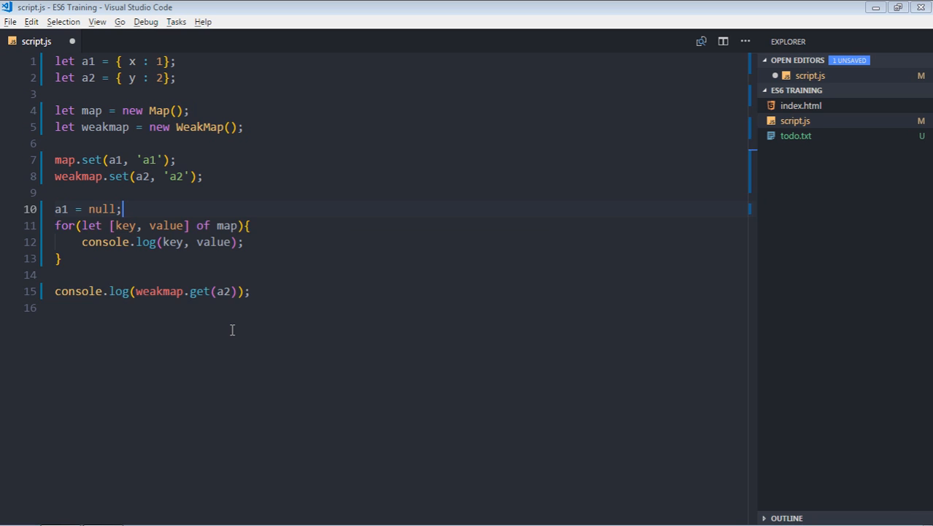
{"action": "key", "text": "Enter"}
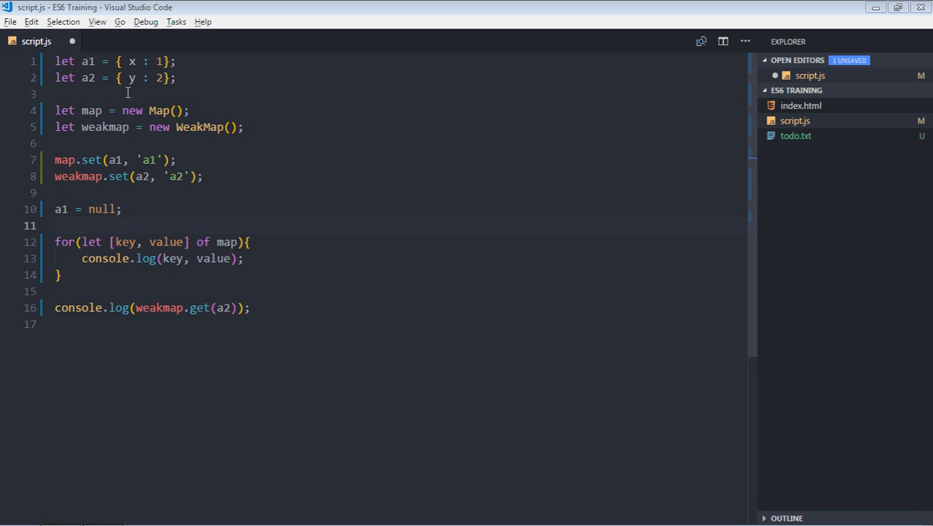
{"action": "mouse_move", "coordinate": [146, 257]}
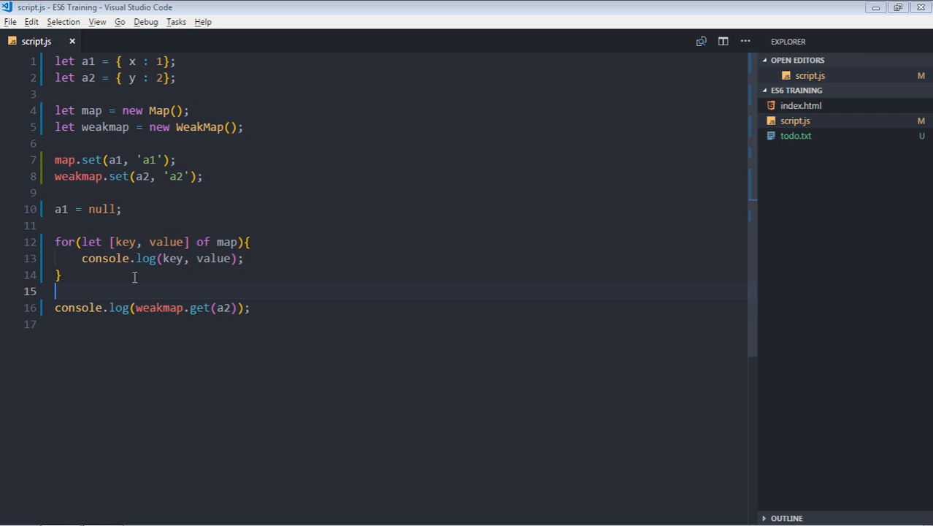
Write a2 = null; on the line above the weakmap.get(a2) log
{"action": "type", "text": "a2 ="}
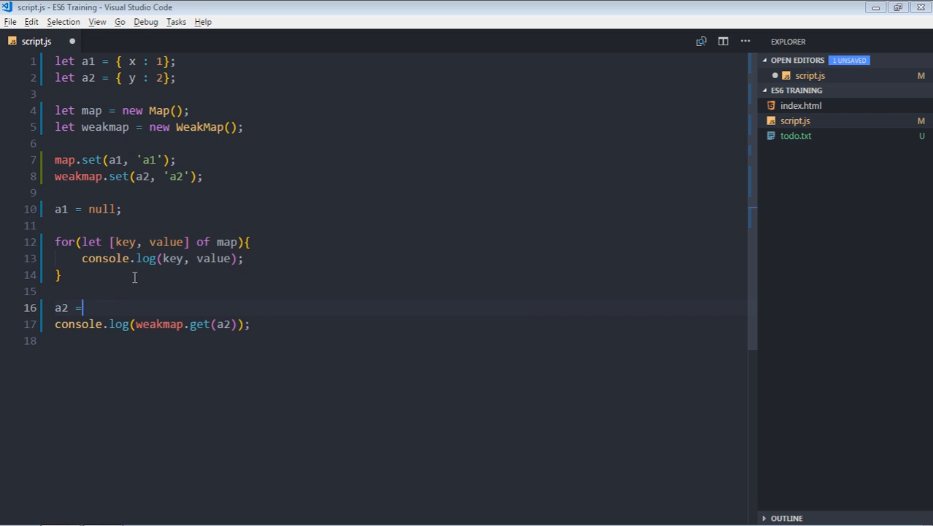
{"action": "type", "text": "n"}
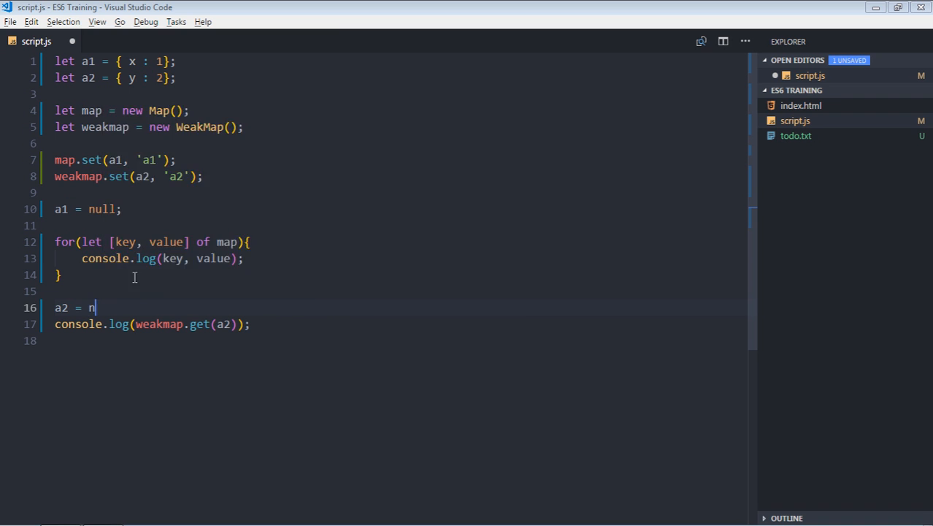
{"action": "type", "text": "ull;"}
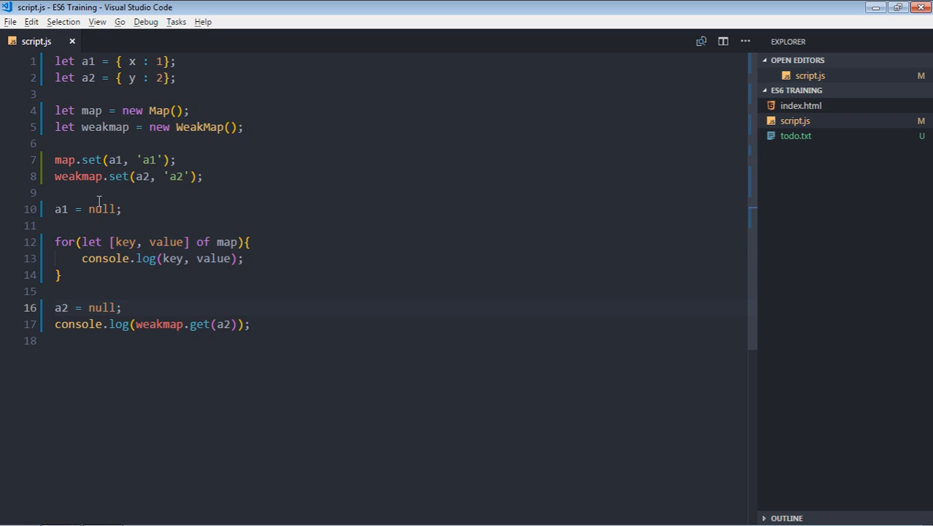
{"action": "mouse_move", "coordinate": [105, 238]}
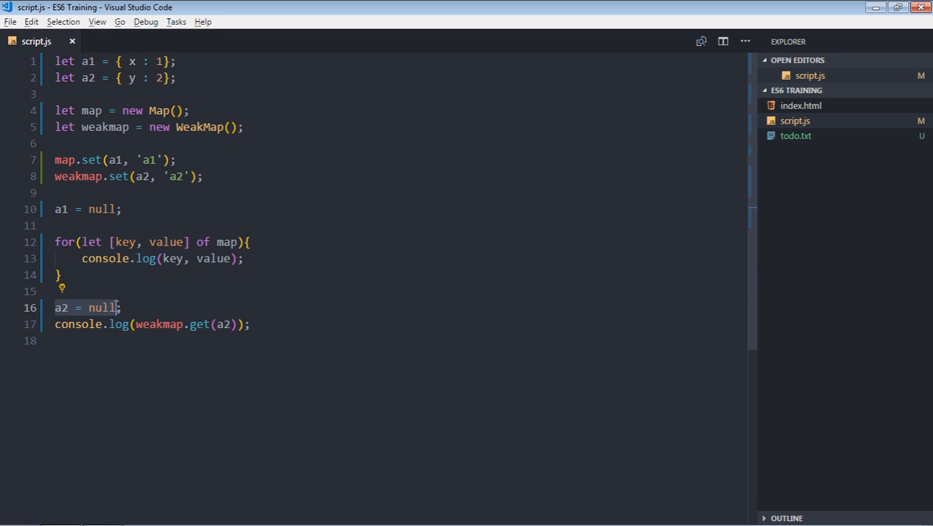
{"action": "mouse_move", "coordinate": [242, 274]}
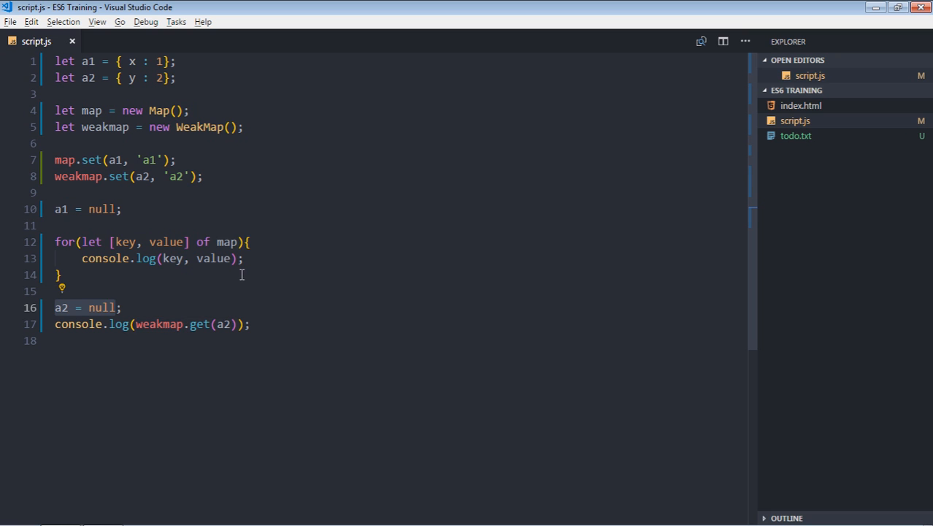
{"action": "mouse_move", "coordinate": [244, 282]}
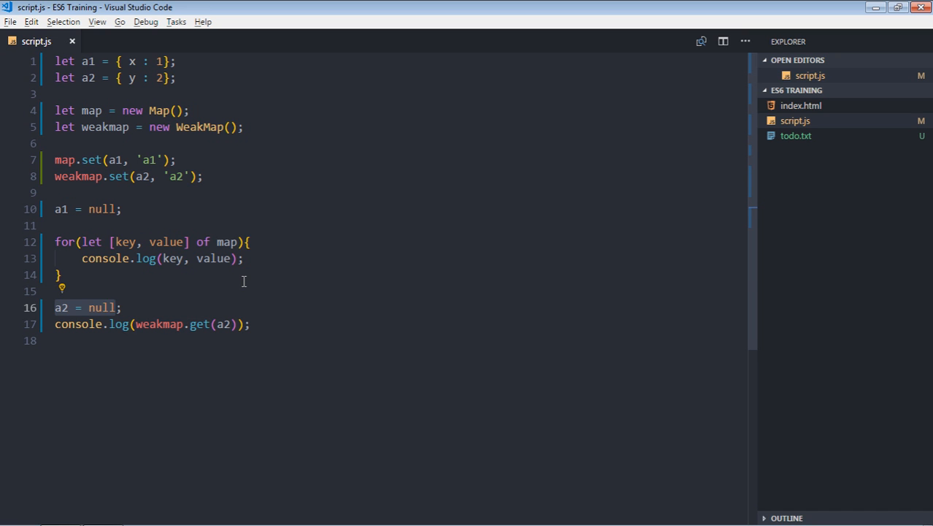